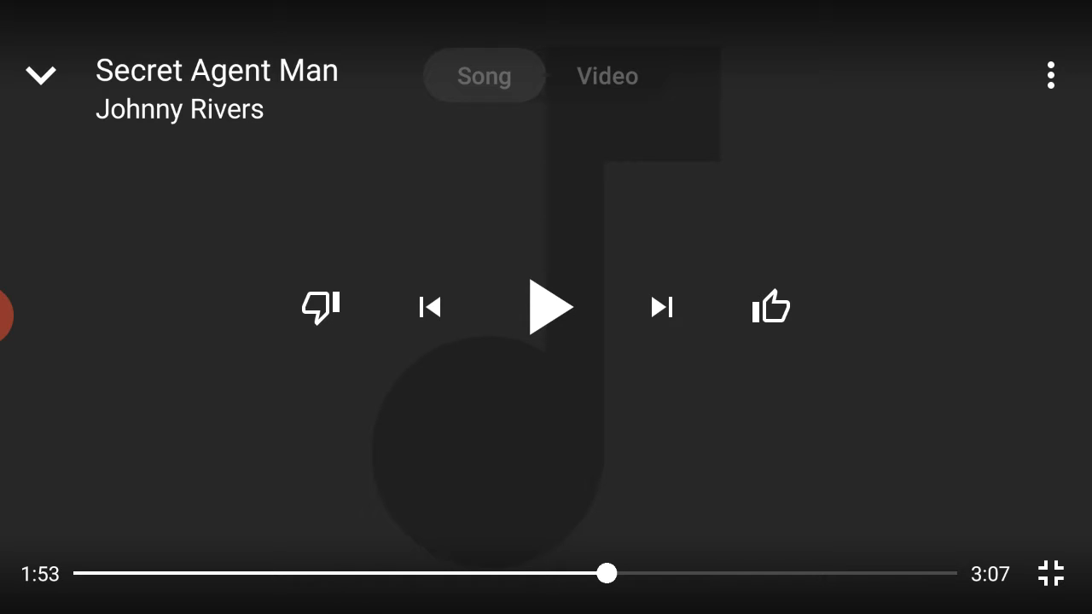
Step: Start Secret Agent Man from 1:53 and pause it at 2:33
click(549, 307)
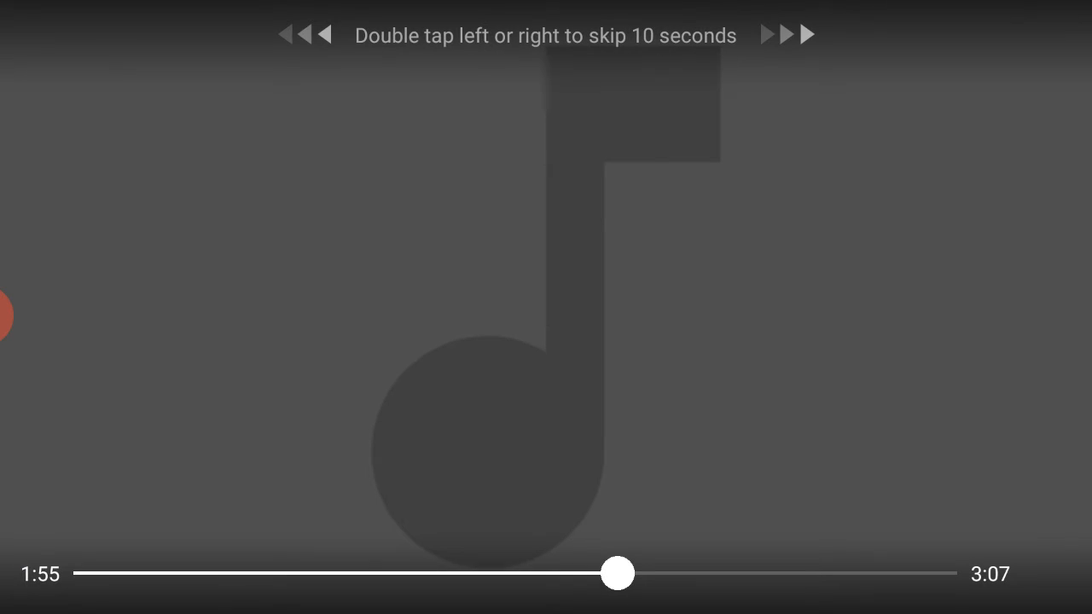
click(546, 307)
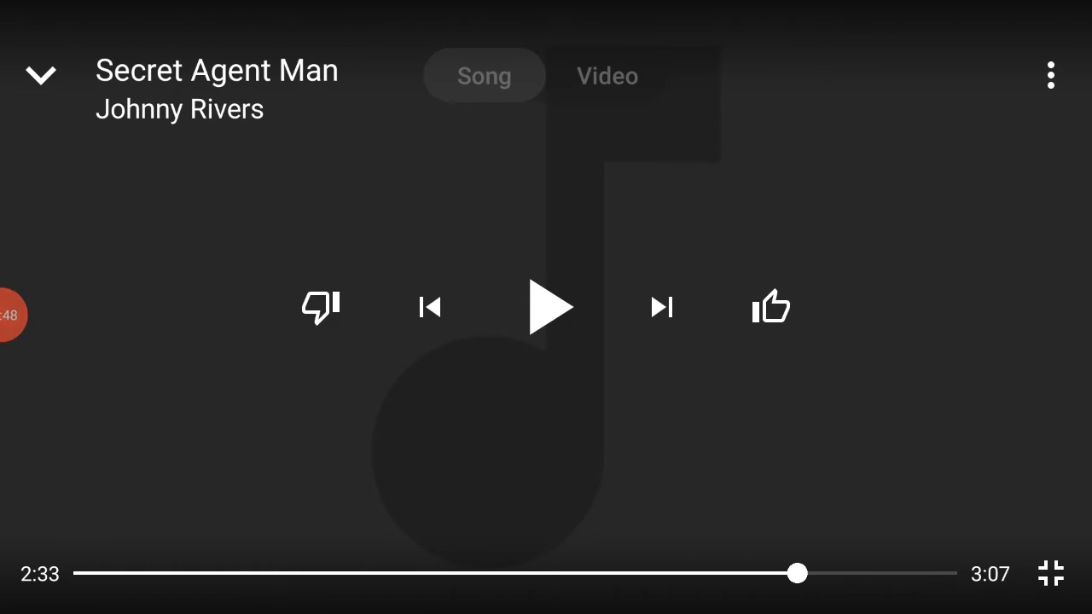
Step: Resume Secret Agent Man briefly and pause it again at 2:40
click(550, 307)
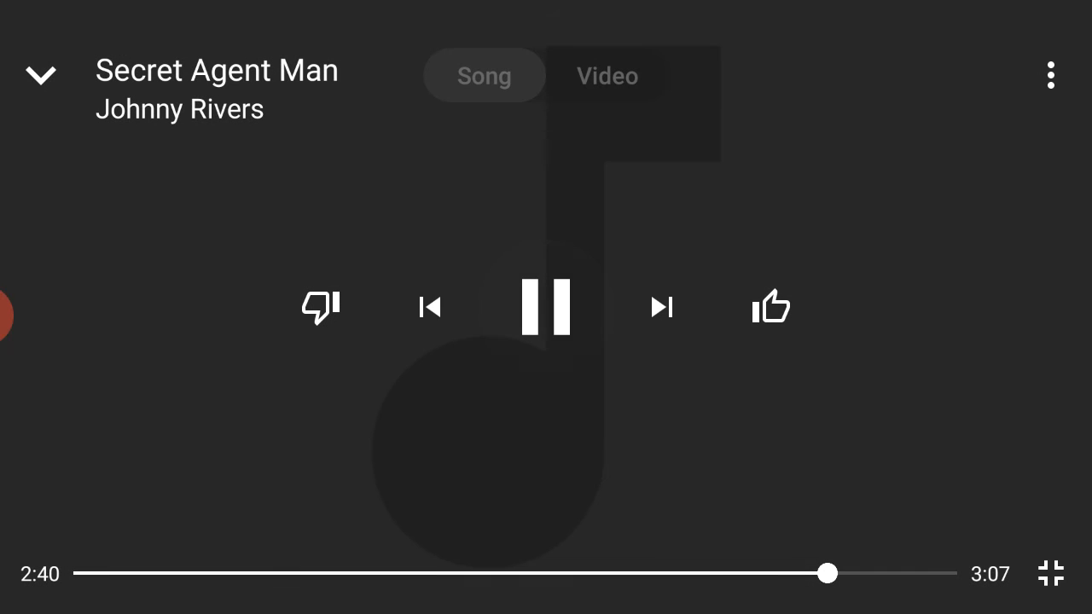
click(546, 307)
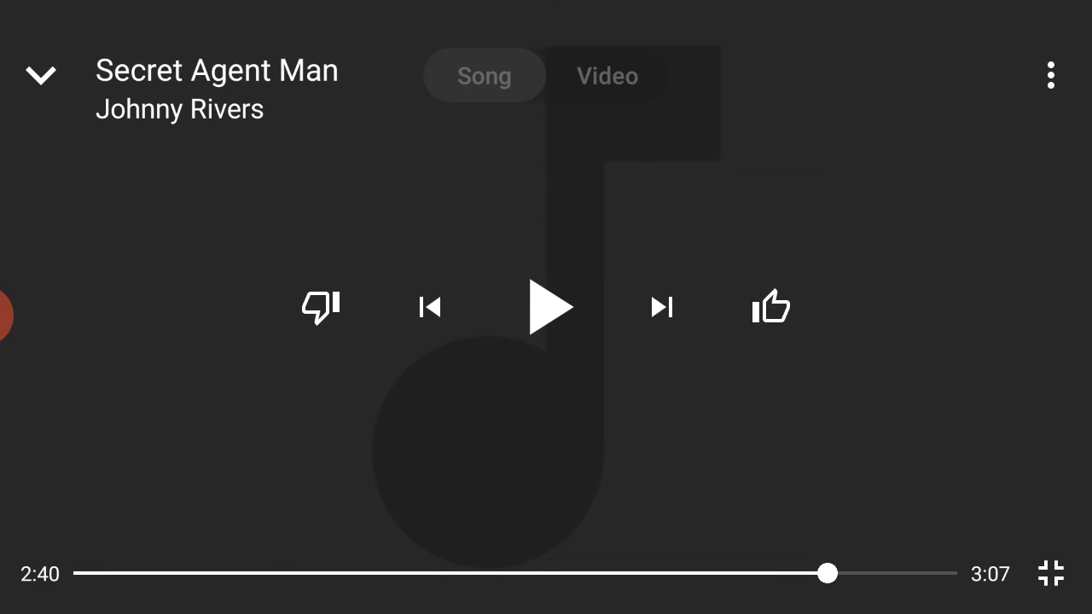